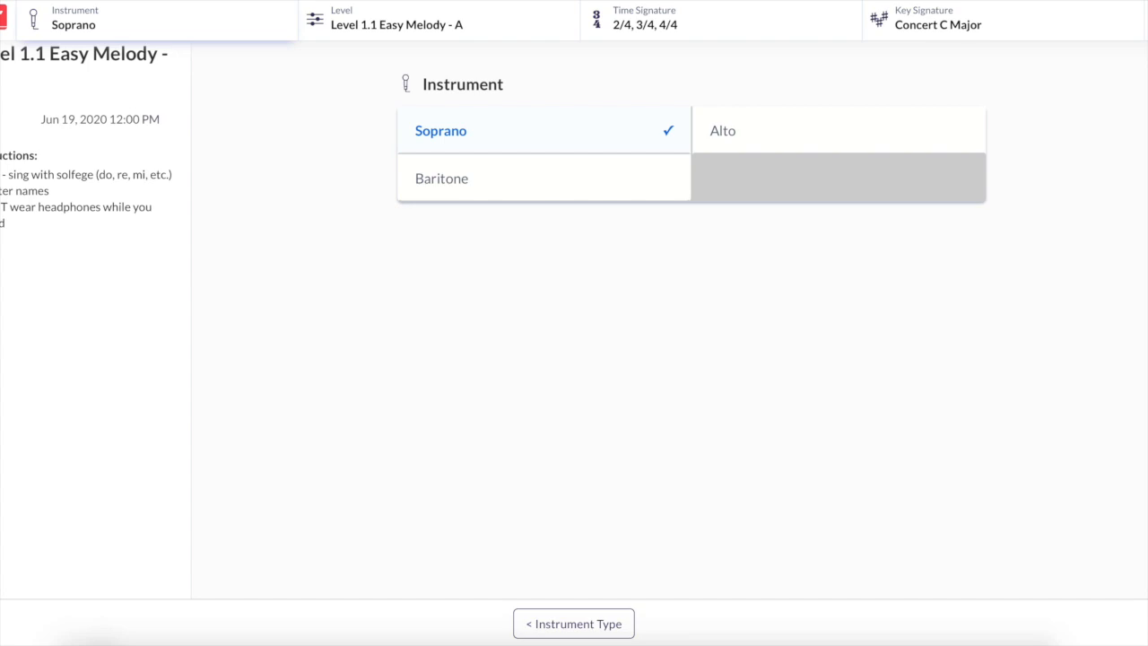
pyautogui.moveTo(70, 90)
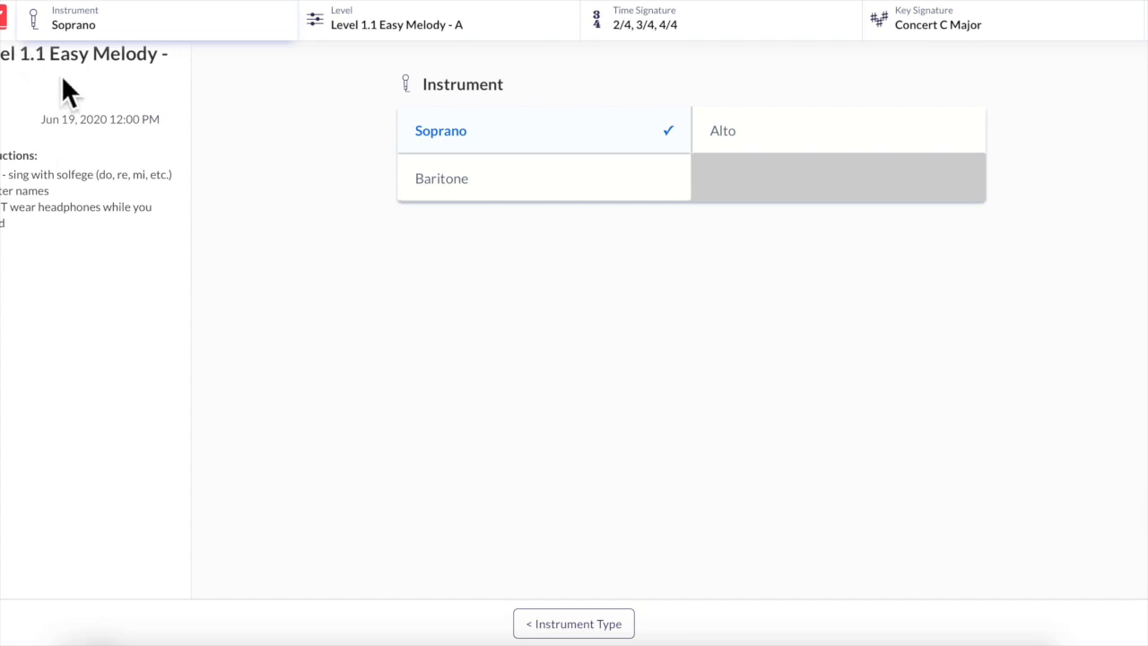
pyautogui.moveTo(97, 122)
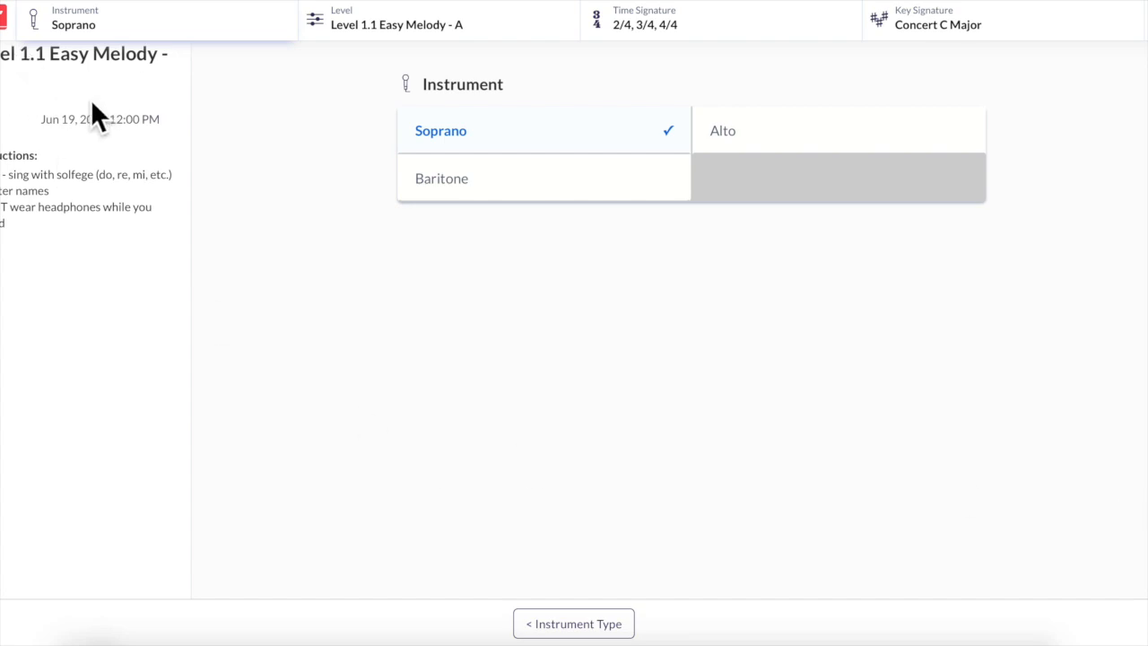
pyautogui.moveTo(93, 267)
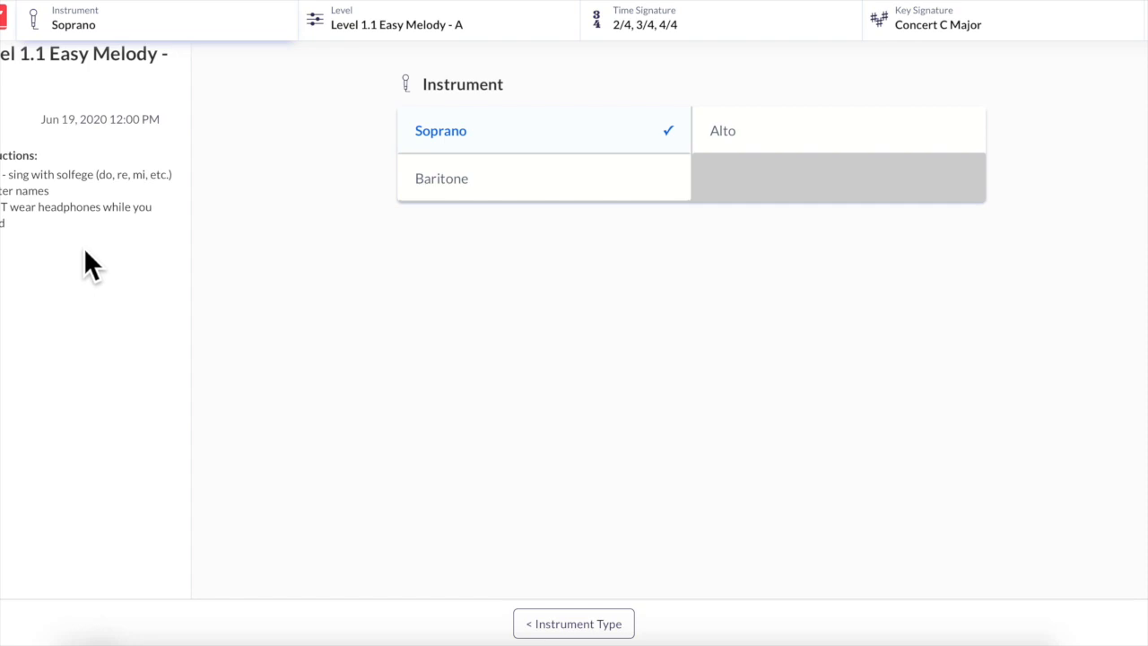
pyautogui.moveTo(104, 208)
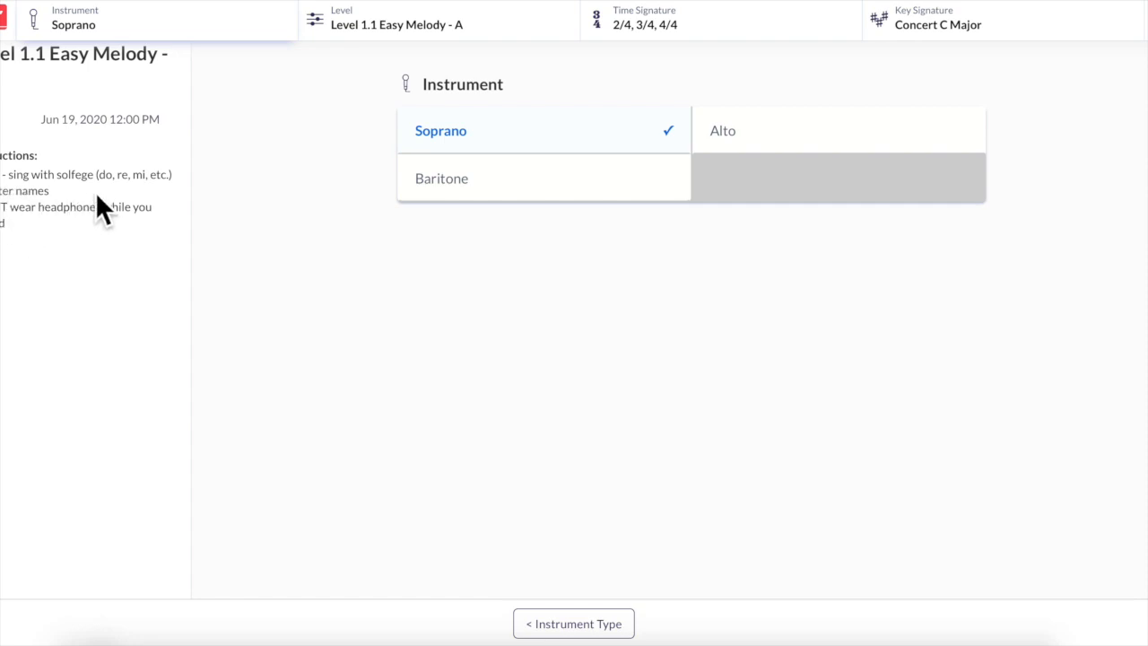
pyautogui.moveTo(90, 215)
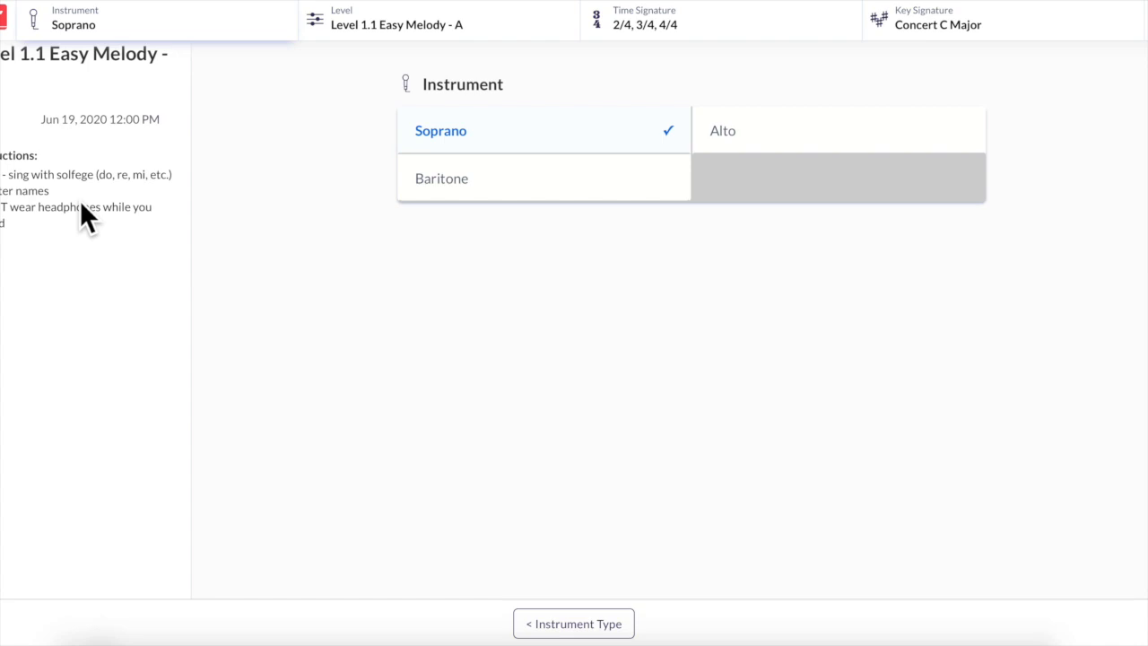
pyautogui.moveTo(97, 249)
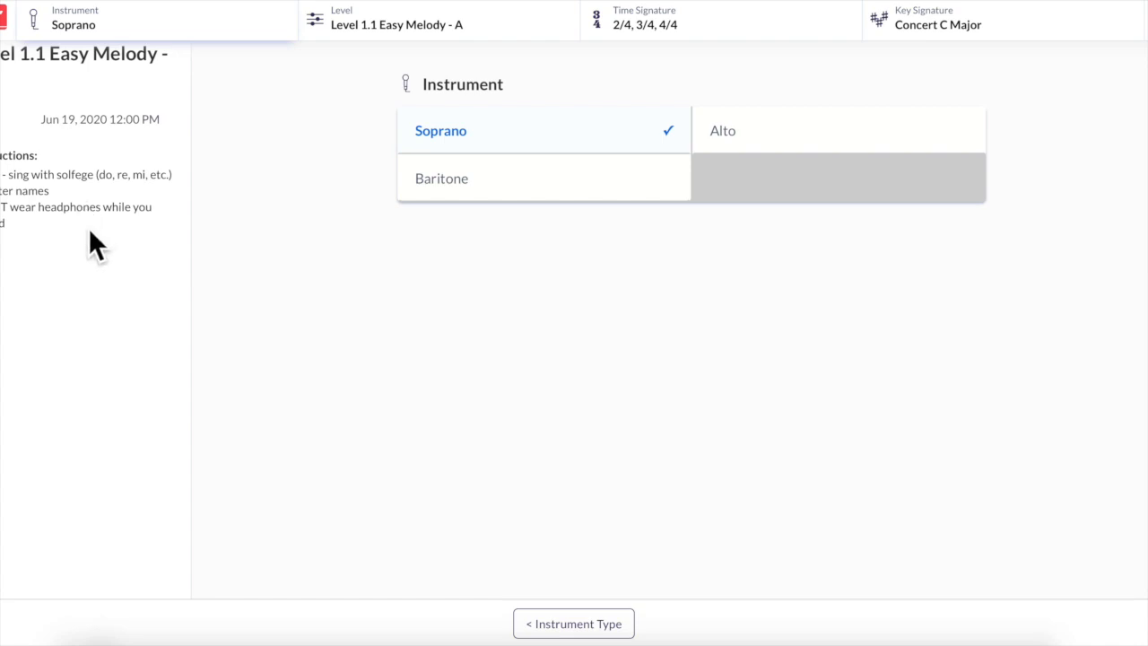
pyautogui.moveTo(643, 56)
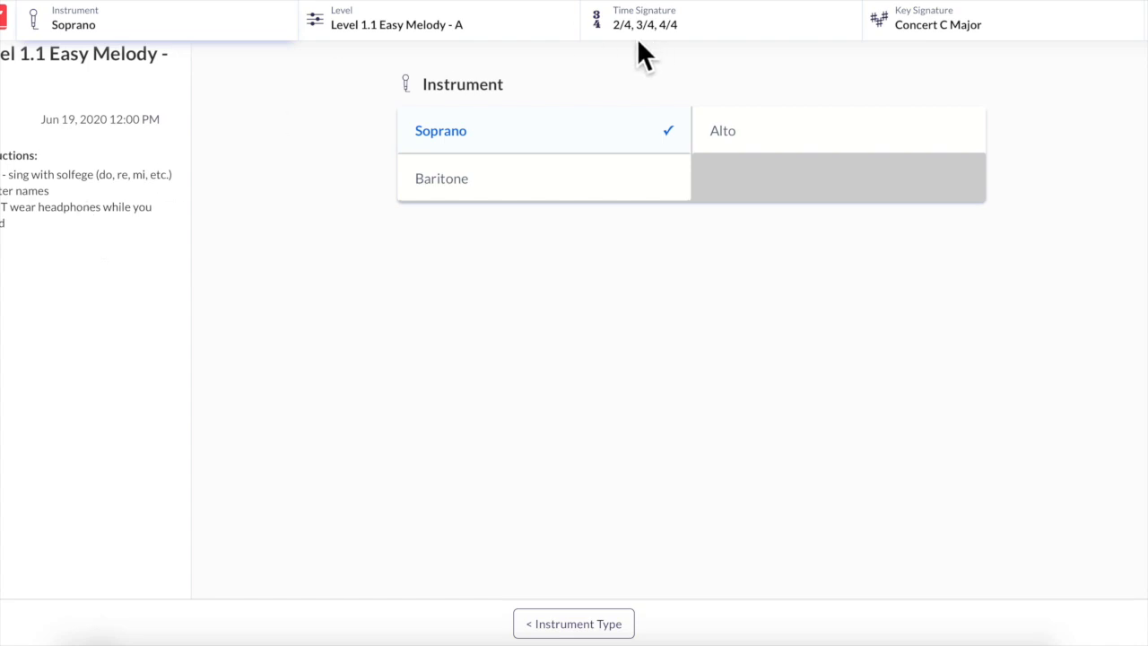
pyautogui.moveTo(850, 43)
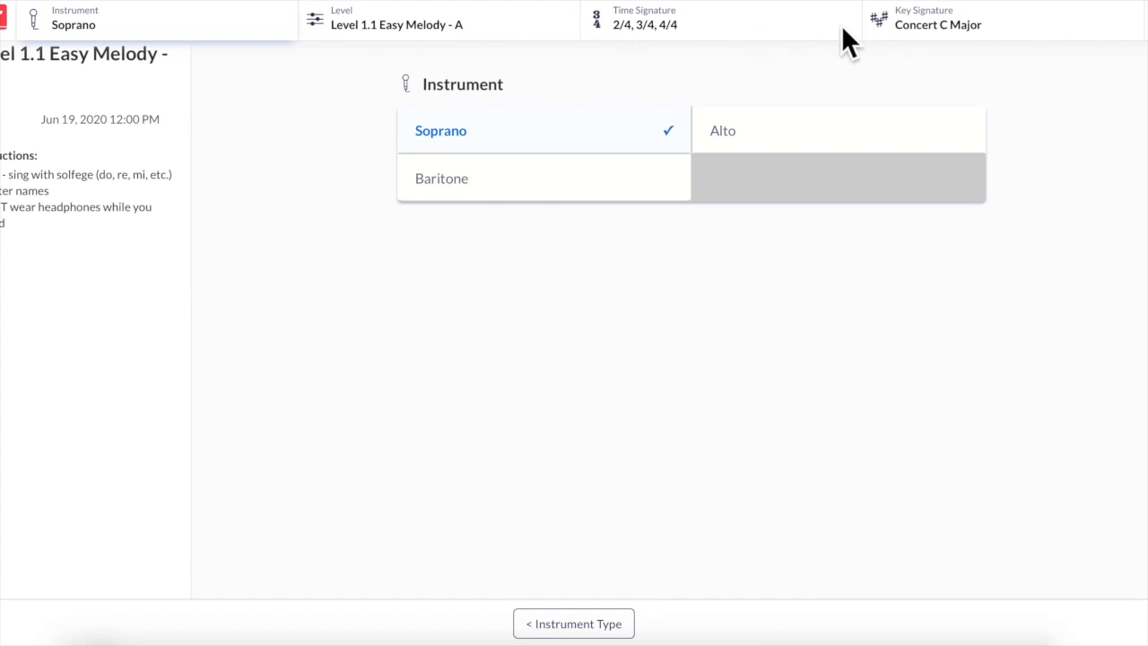
pyautogui.moveTo(636, 54)
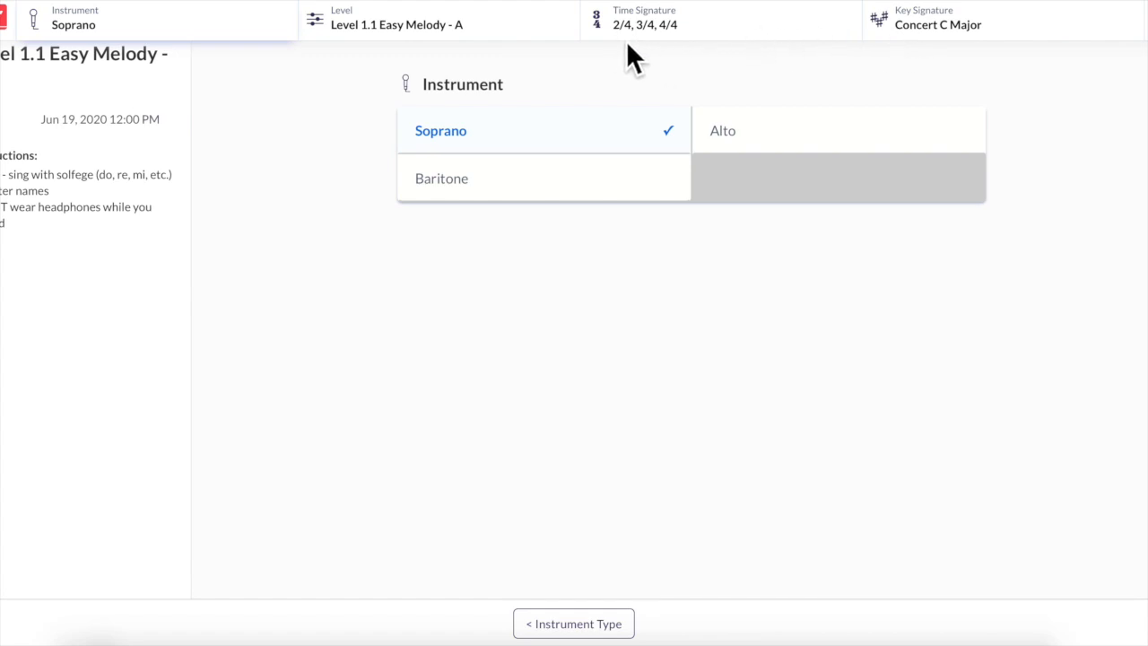
pyautogui.moveTo(691, 54)
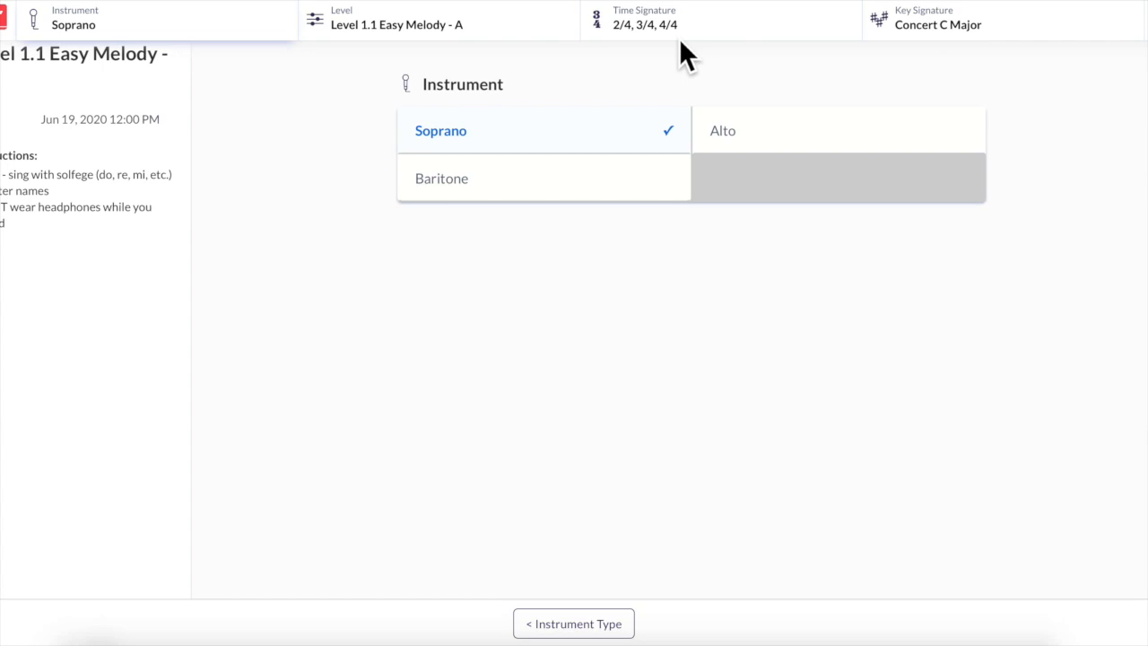
pyautogui.moveTo(959, 55)
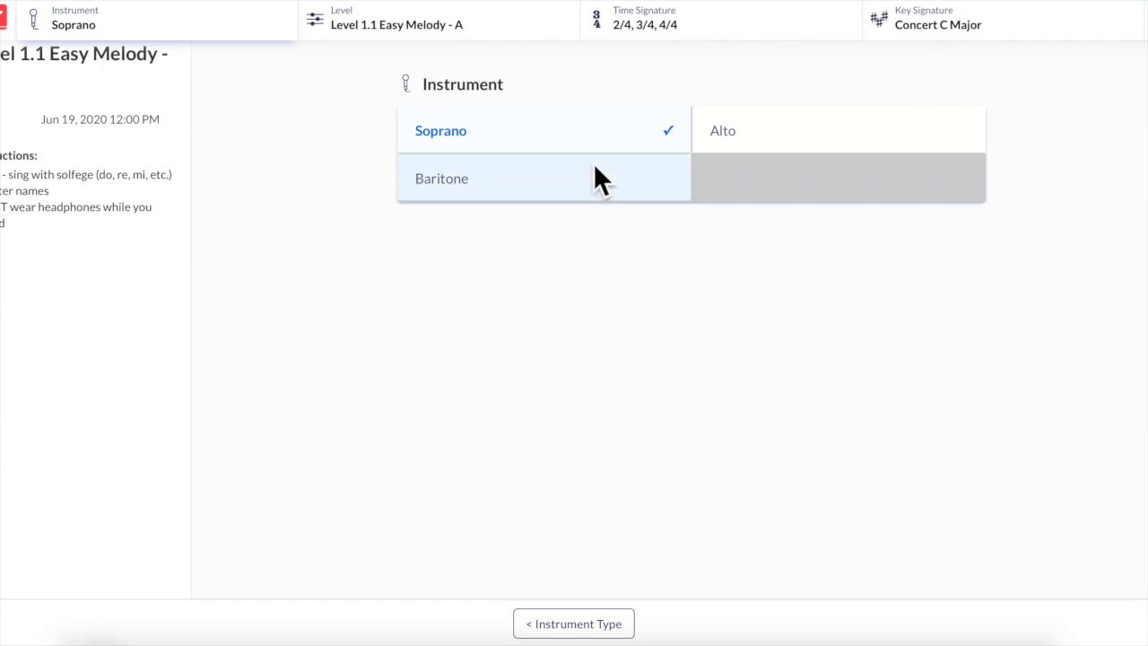
pyautogui.moveTo(577, 143)
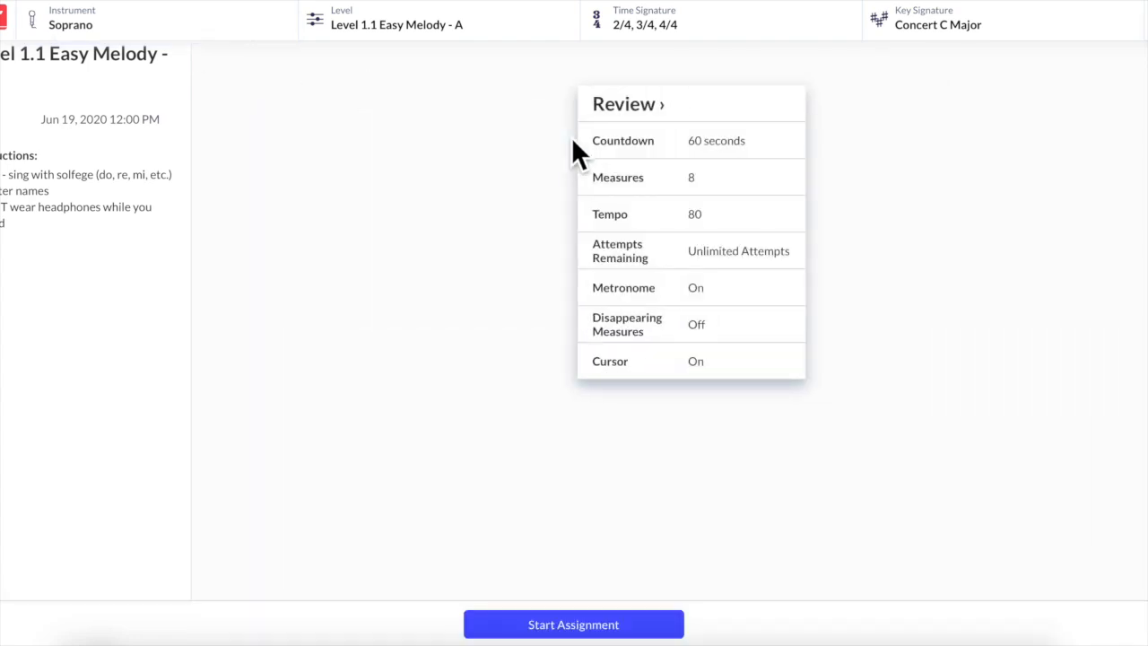
pyautogui.moveTo(671, 195)
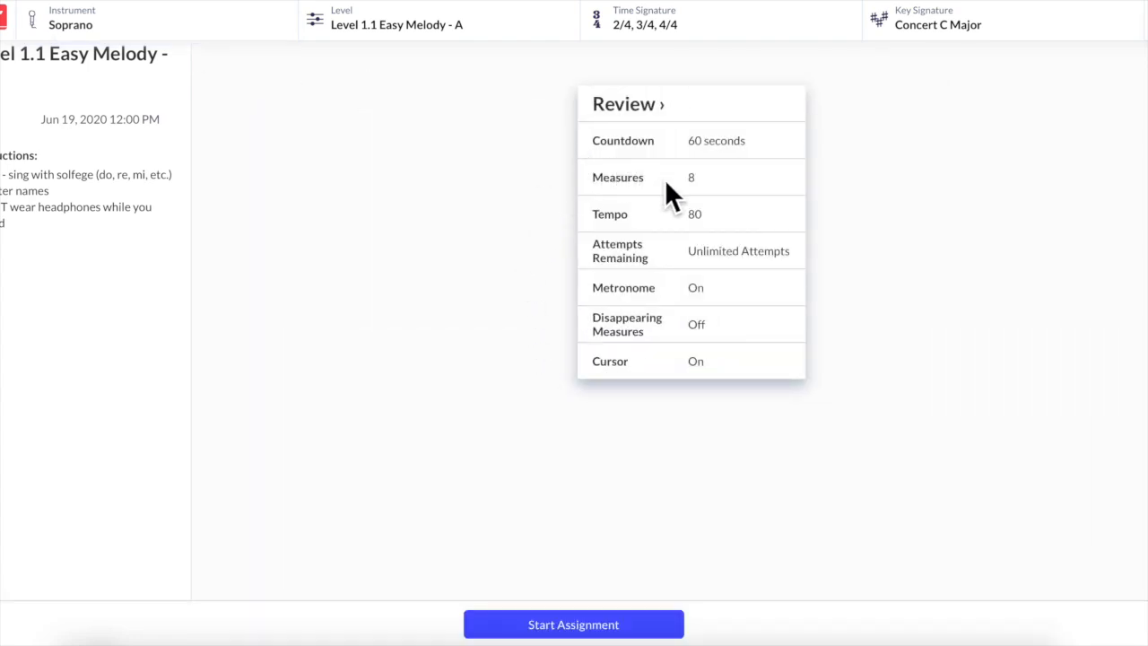
pyautogui.moveTo(764, 170)
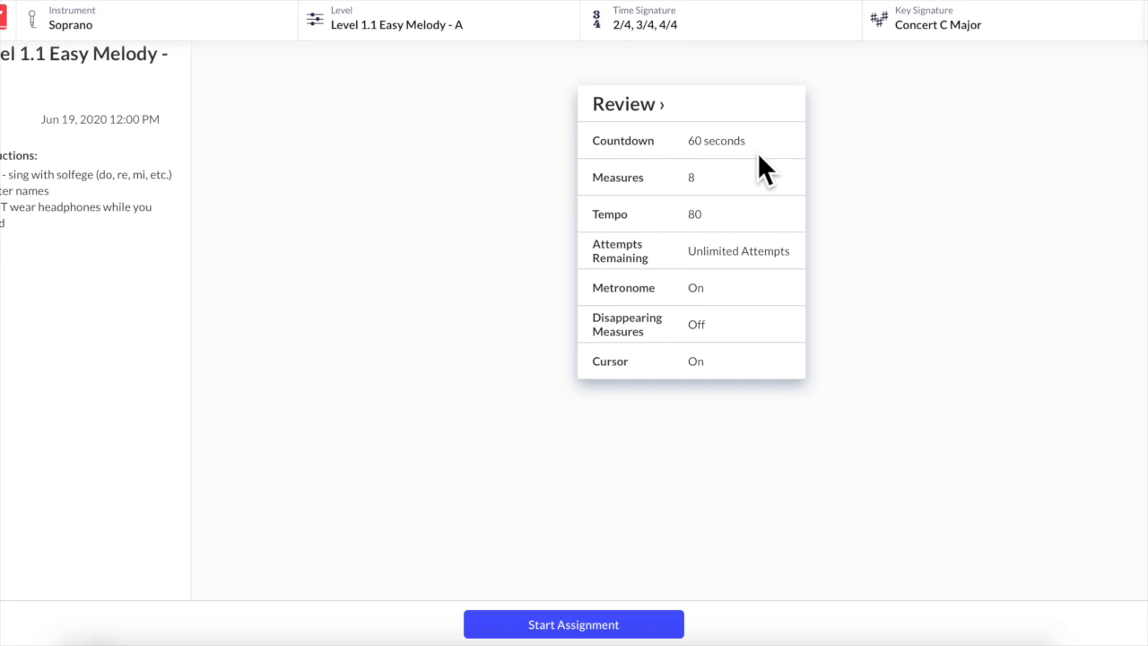
pyautogui.moveTo(810, 278)
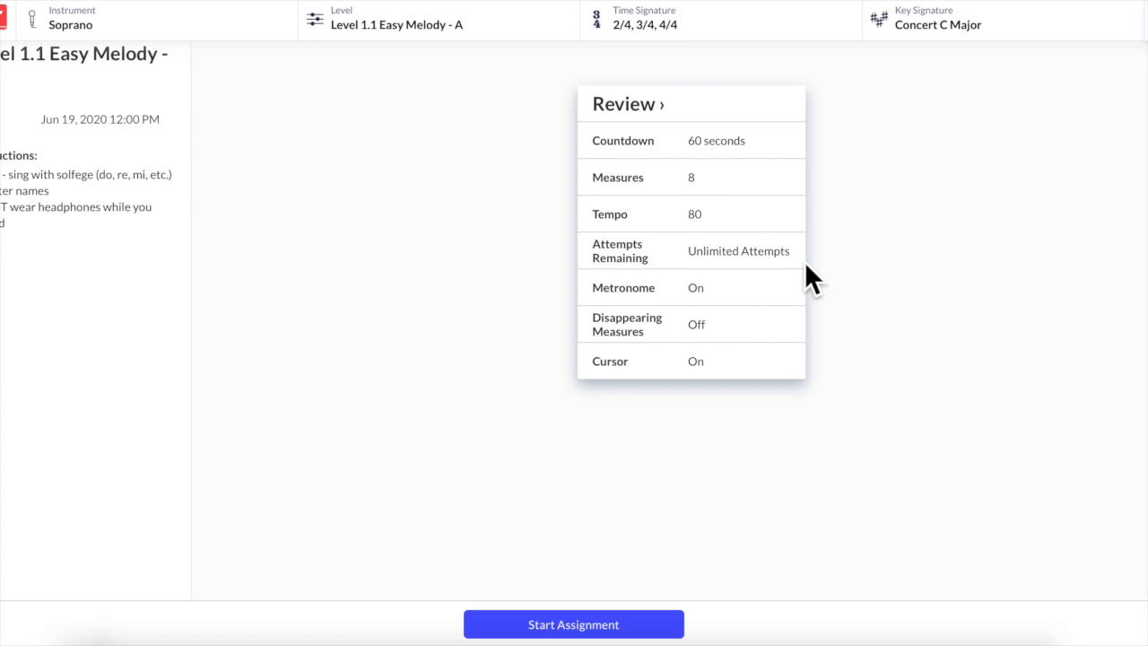
pyautogui.moveTo(733, 312)
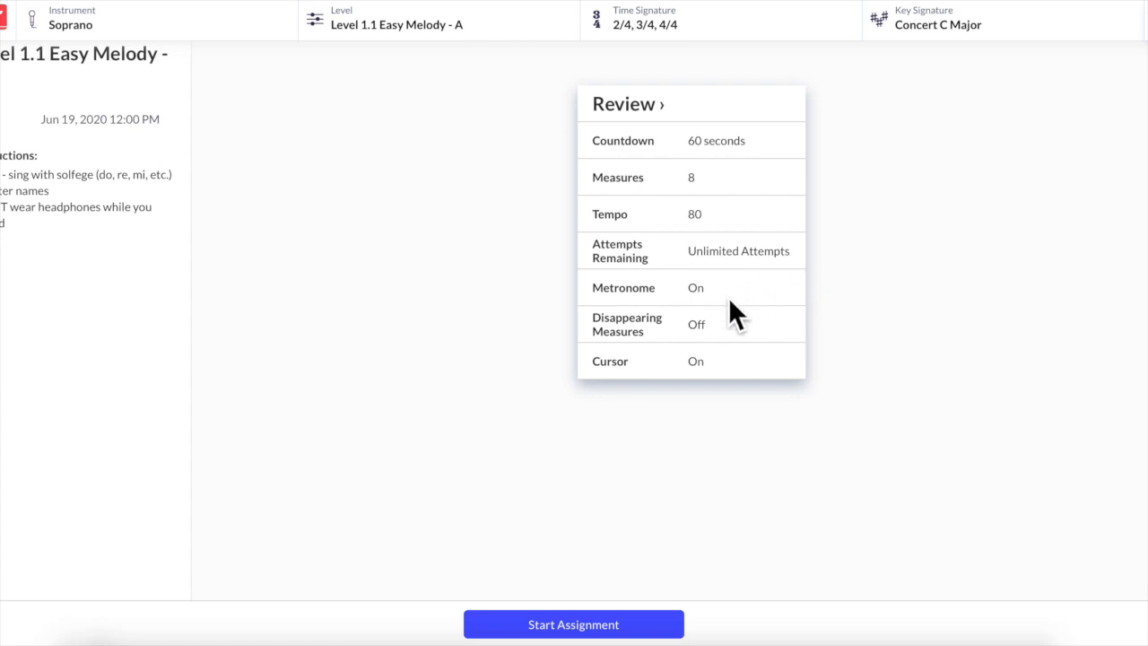
pyautogui.moveTo(735, 395)
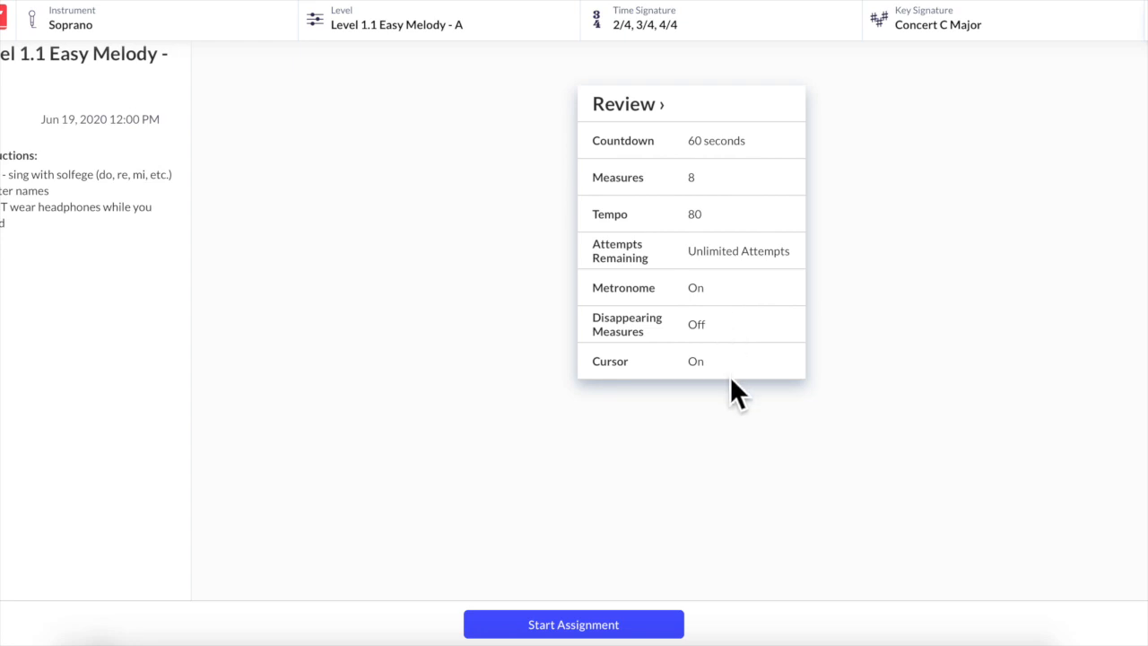
pyautogui.moveTo(574, 624)
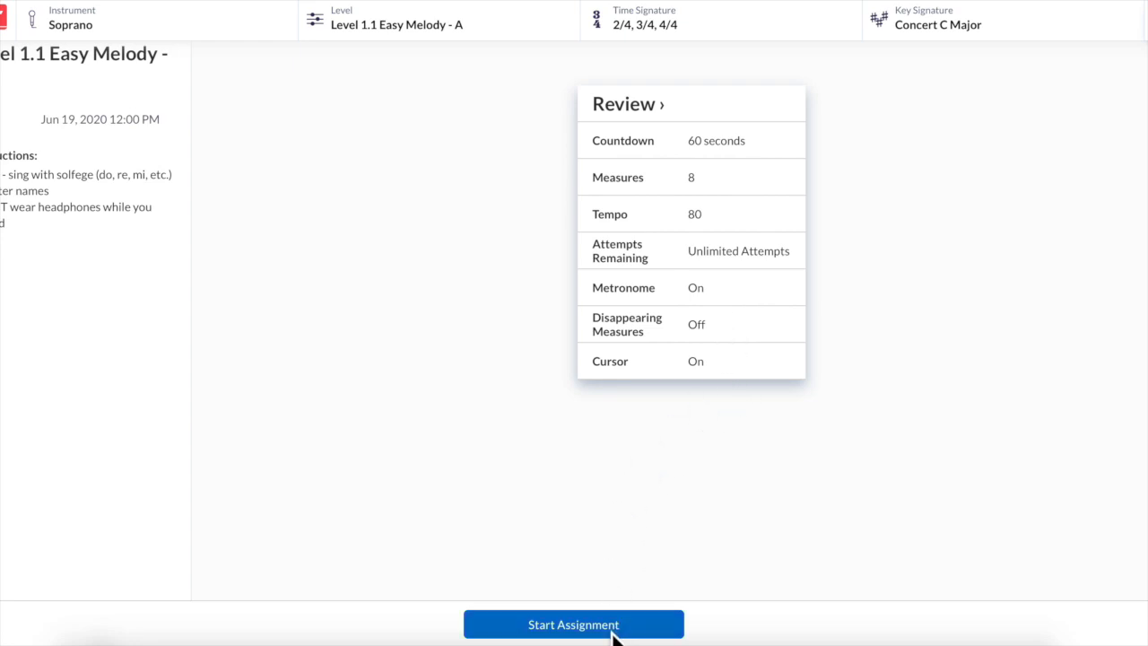
# Step: Start the Level 1.1 Easy Melody A assignment so the melody and countdown appear
pyautogui.click(574, 624)
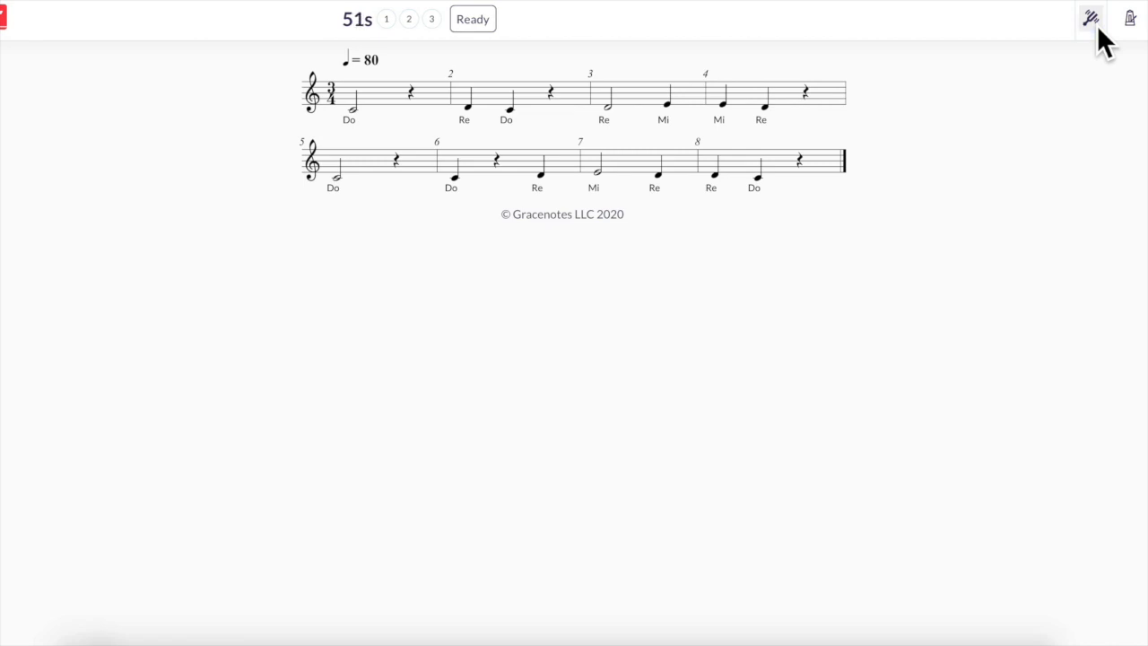
pyautogui.moveTo(331, 125)
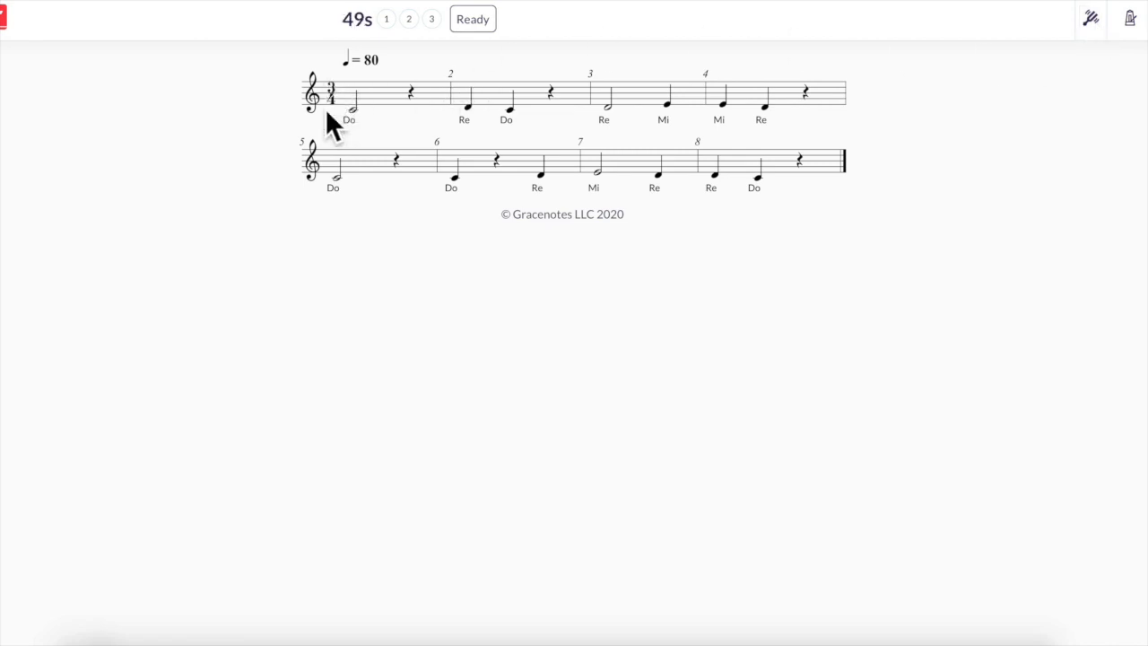
pyautogui.moveTo(280, 133)
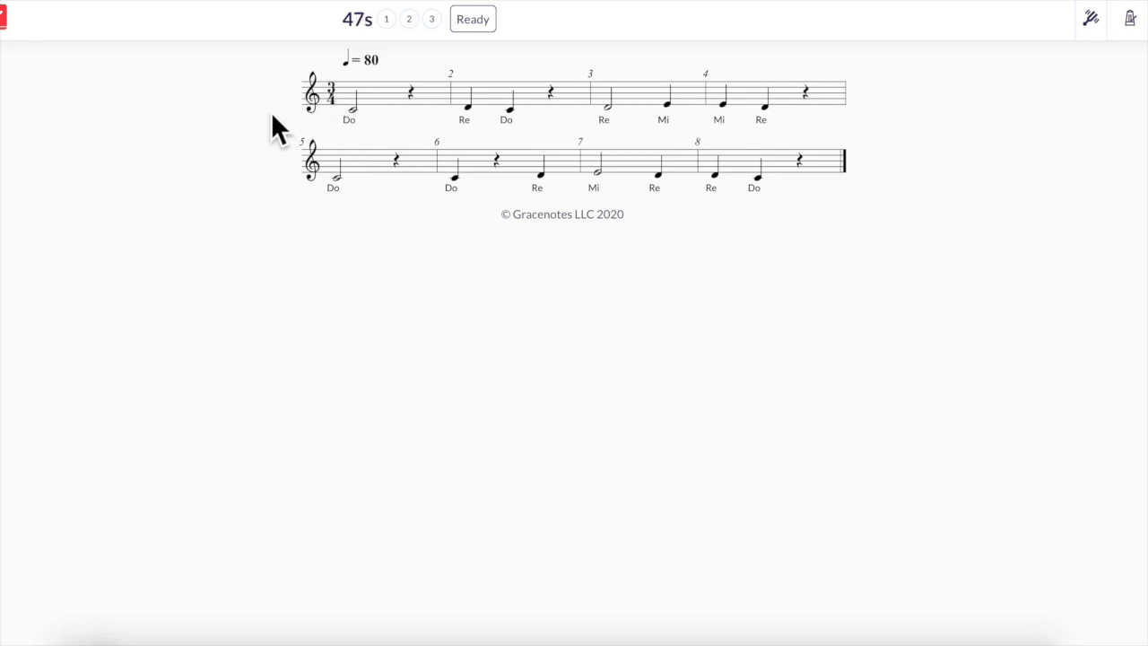
pyautogui.moveTo(488, 85)
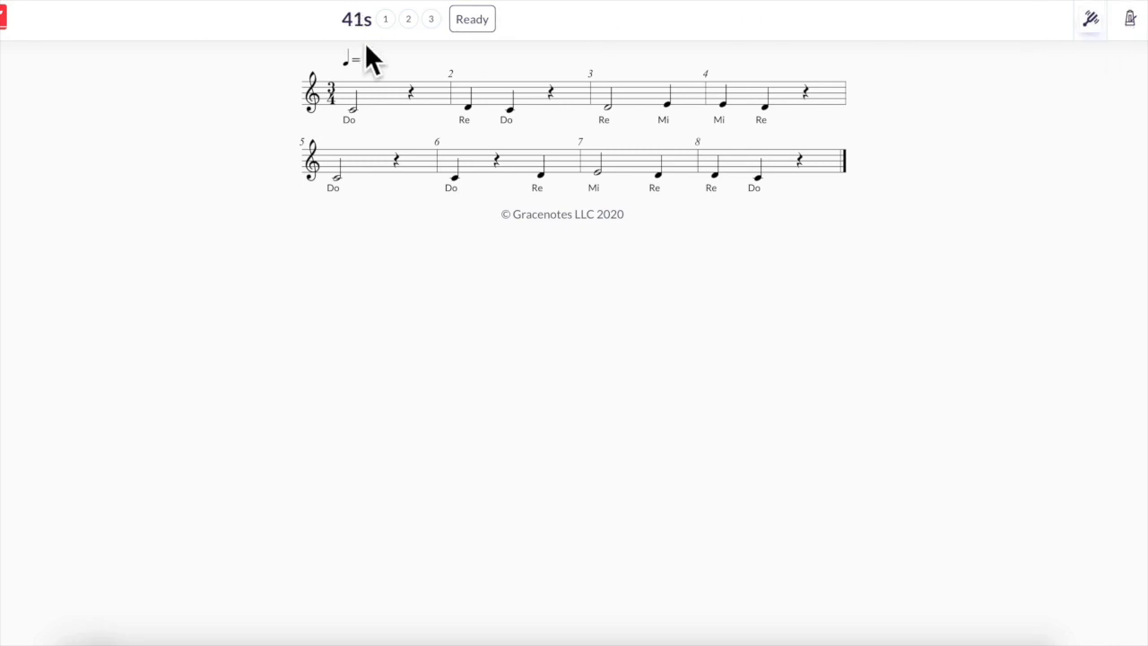
# Step: Mark Ready to end the preparation countdown early and begin the count-in
pyautogui.click(471, 18)
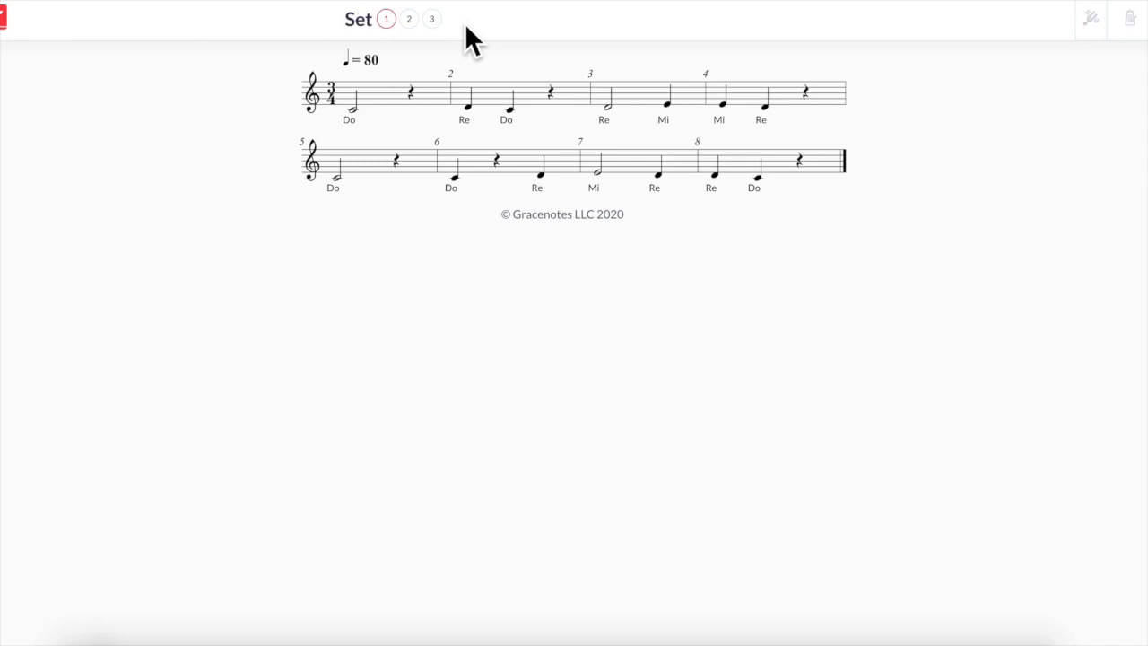
# Step: Sing and record the melody after the count-in, then stop to review the take
pyautogui.click(384, 18)
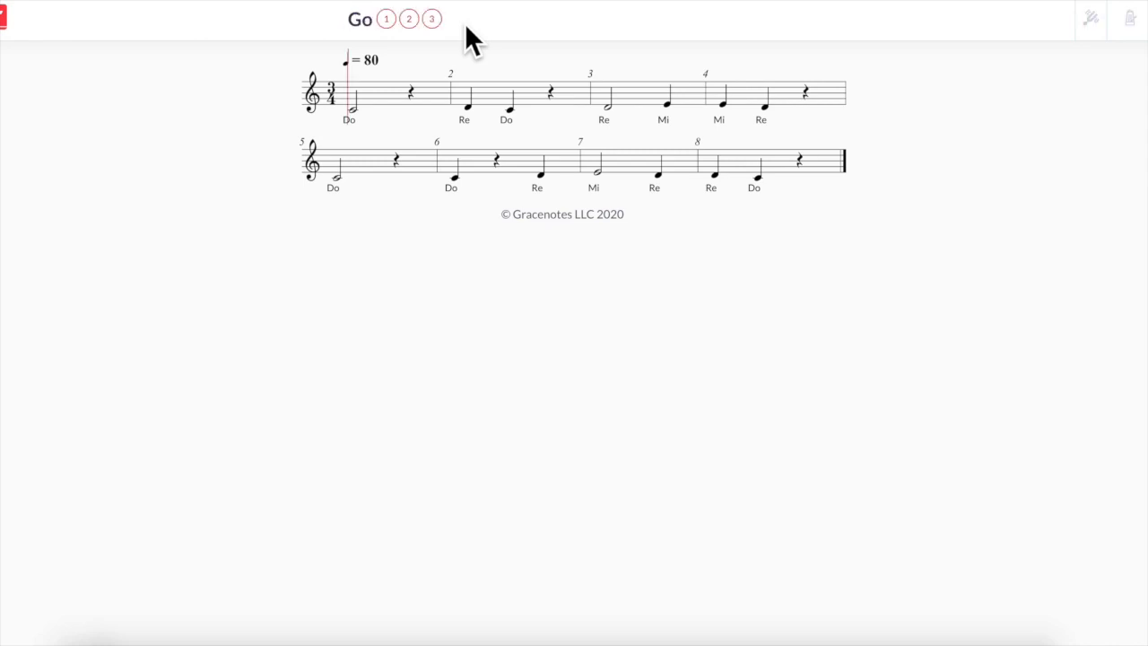
pyautogui.click(358, 18)
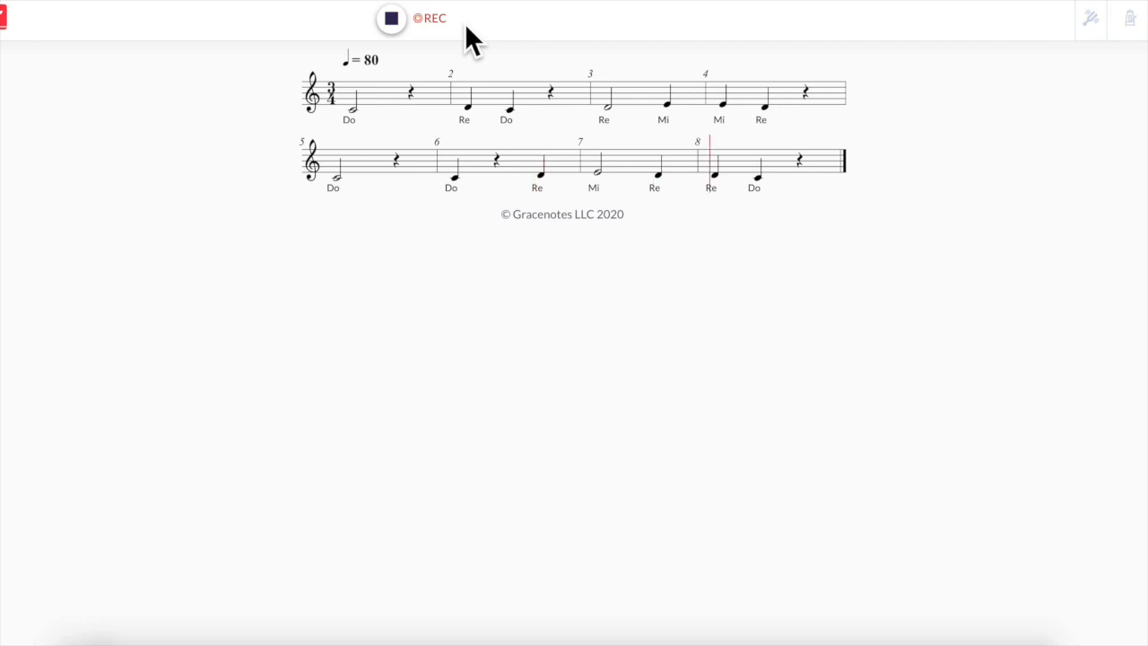
pyautogui.click(390, 18)
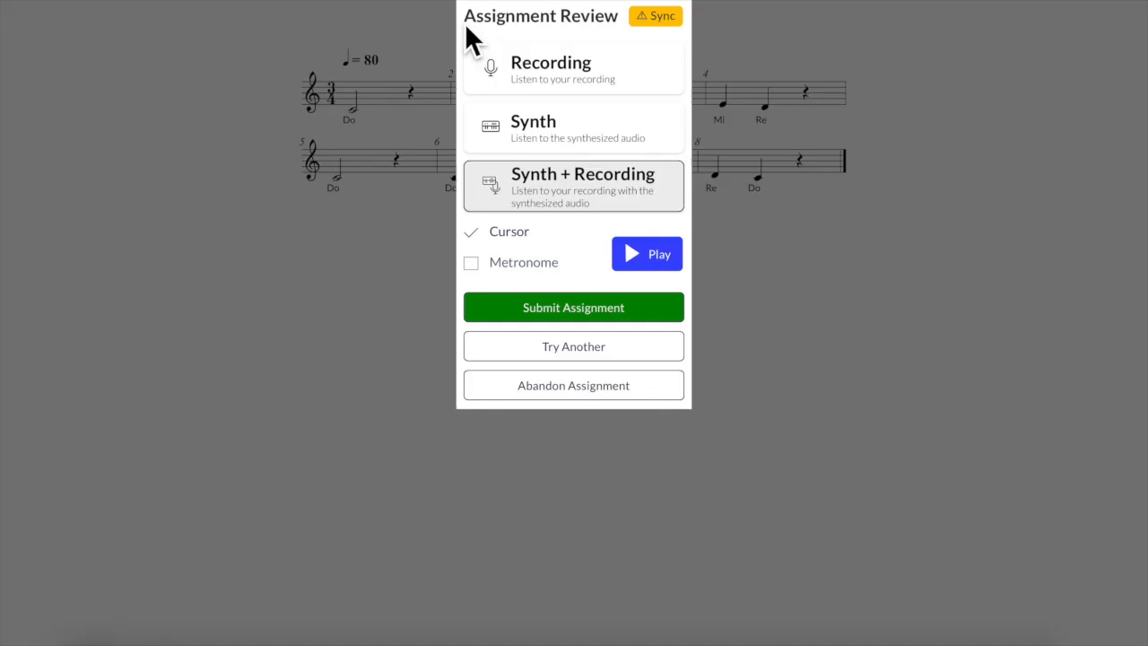
pyautogui.moveTo(636, 51)
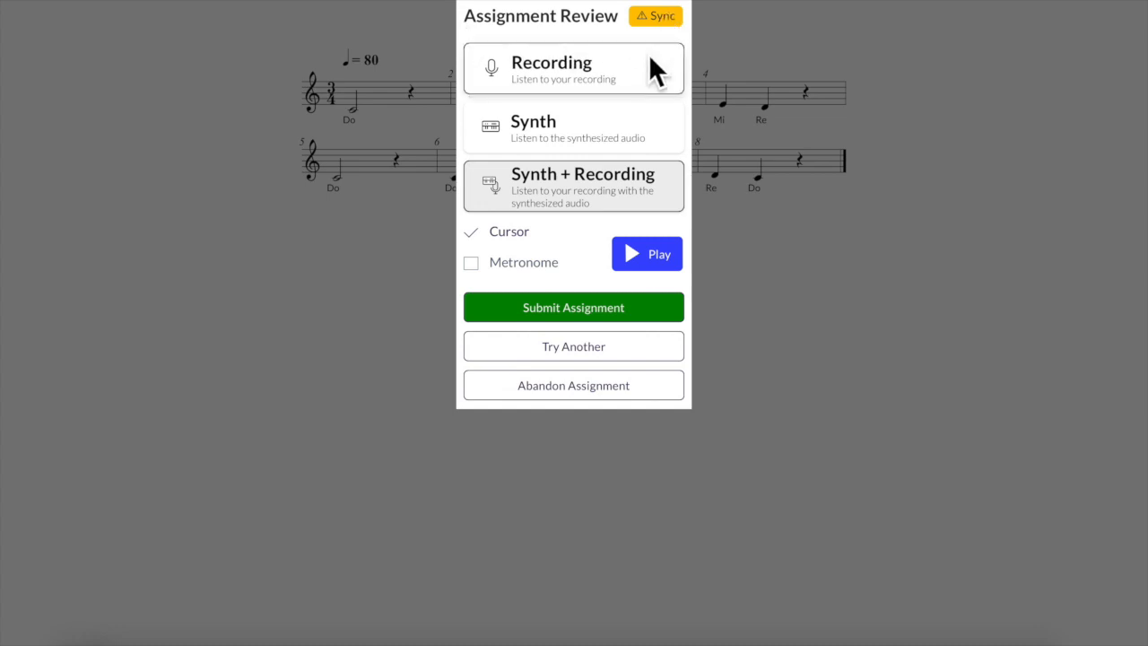
pyautogui.moveTo(647, 68)
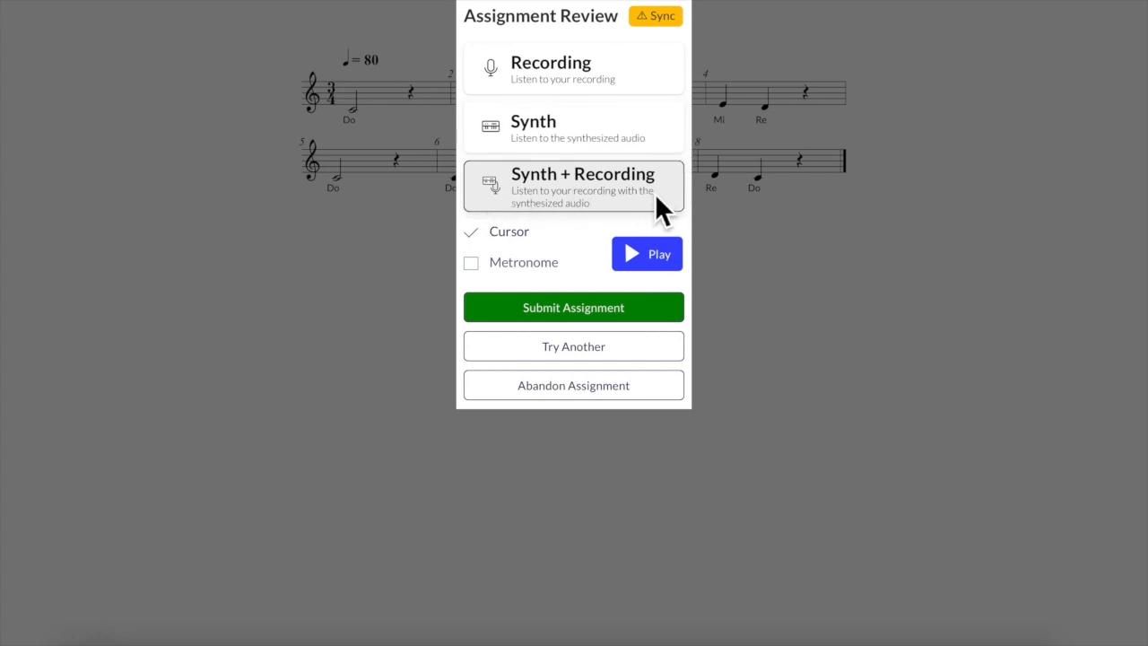
pyautogui.moveTo(666, 212)
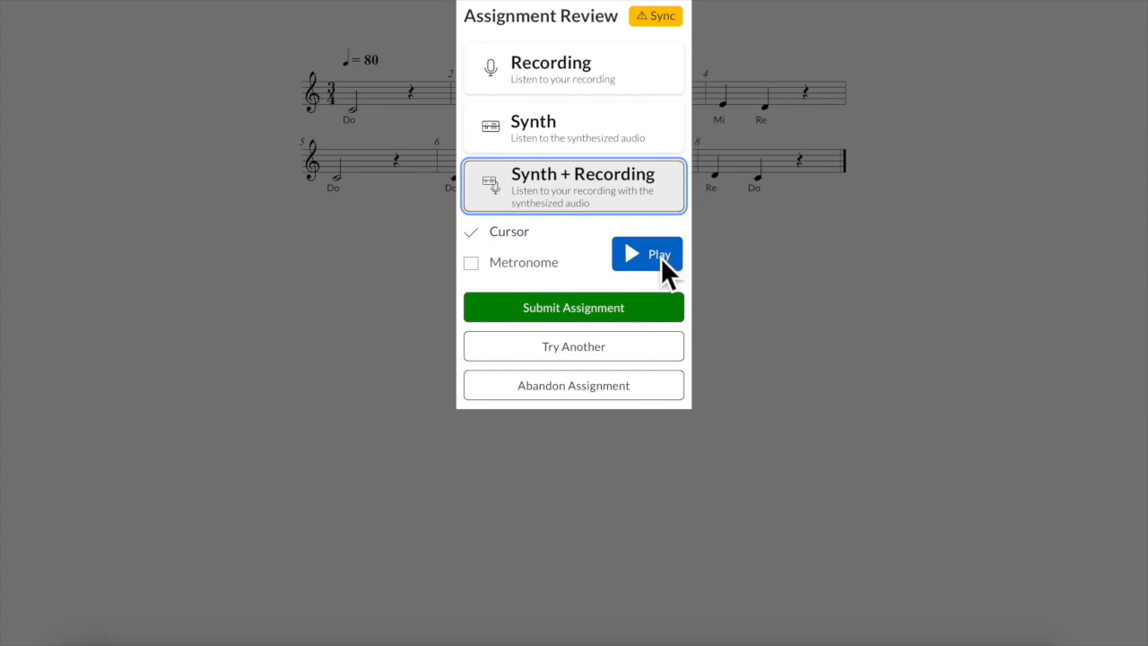
# Step: Play back the take as Synth + Recording over the melody score
pyautogui.click(647, 253)
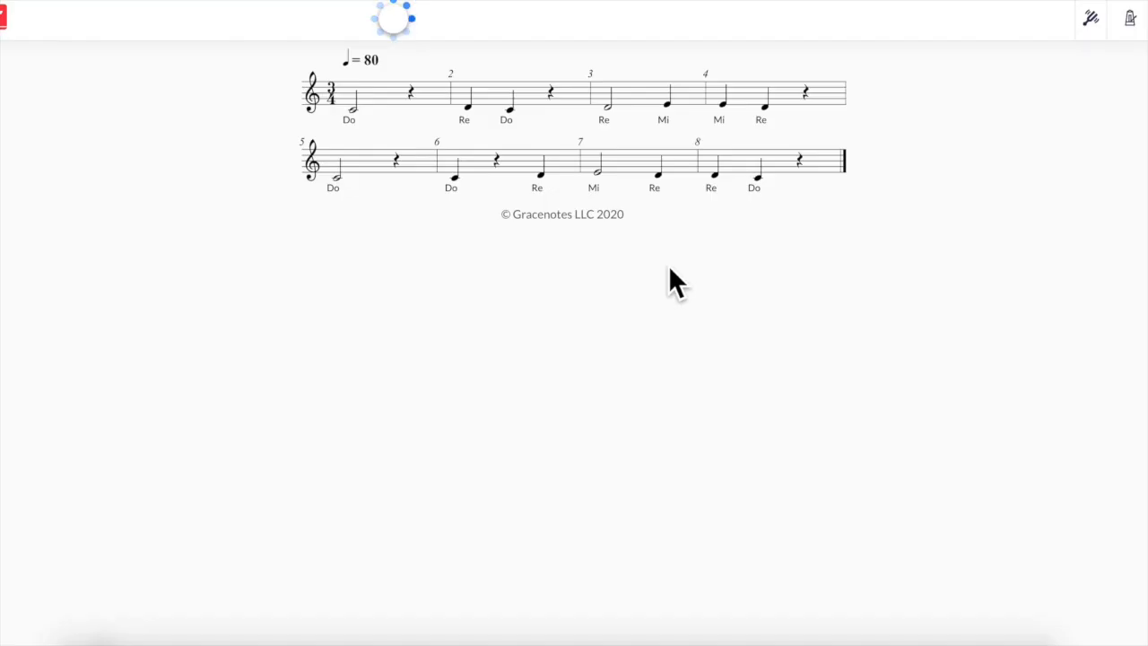
# Step: Let the combined playback finish and return to the assignment review
pyautogui.click(393, 18)
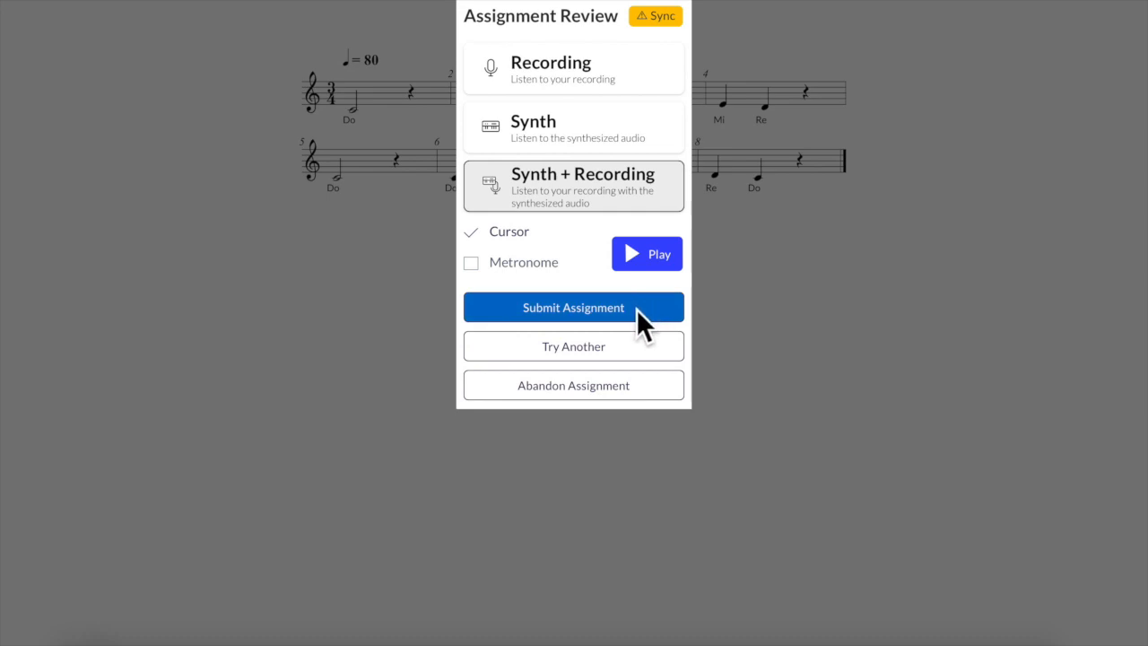
# Step: Submit the assignment and confirm Yes so the recording uploads
pyautogui.click(574, 306)
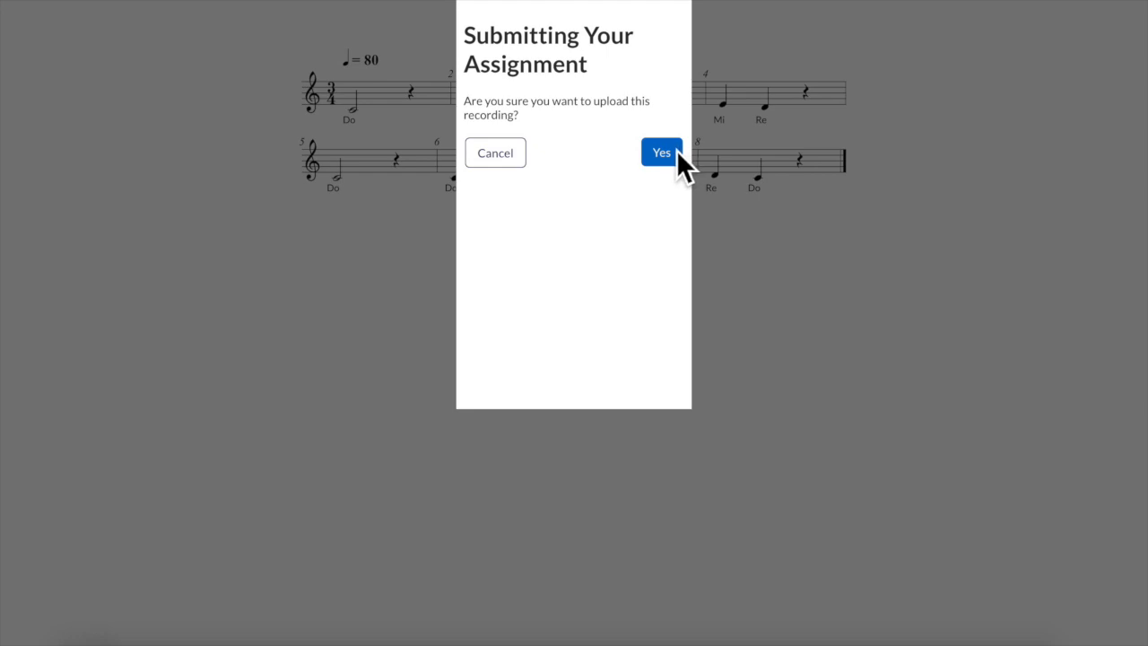
pyautogui.click(660, 151)
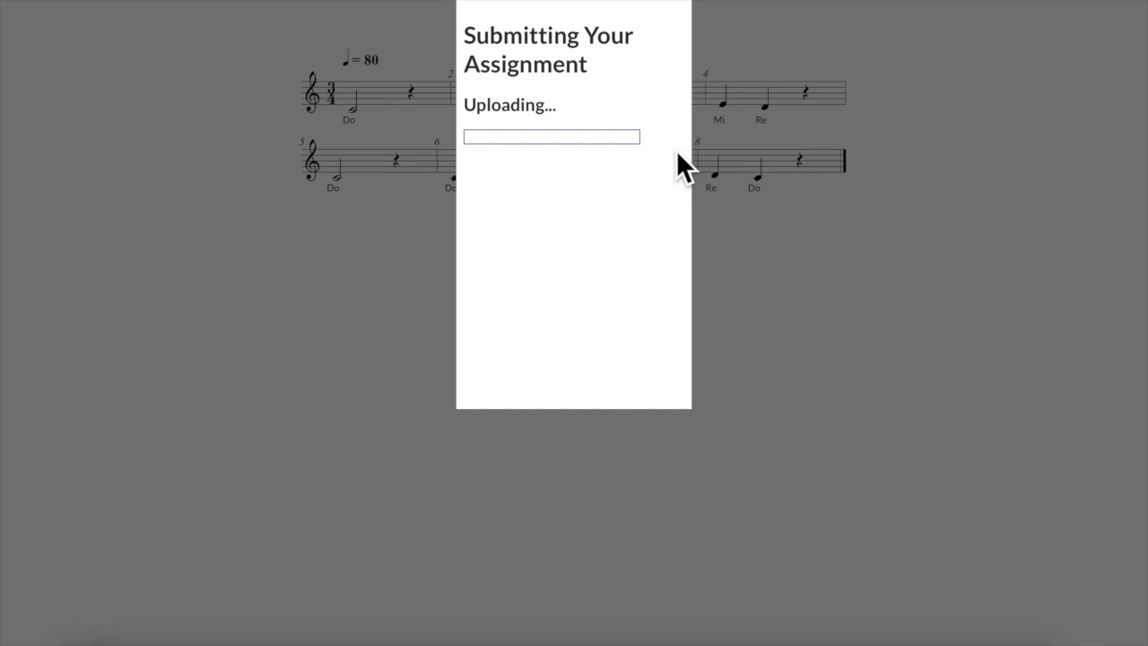